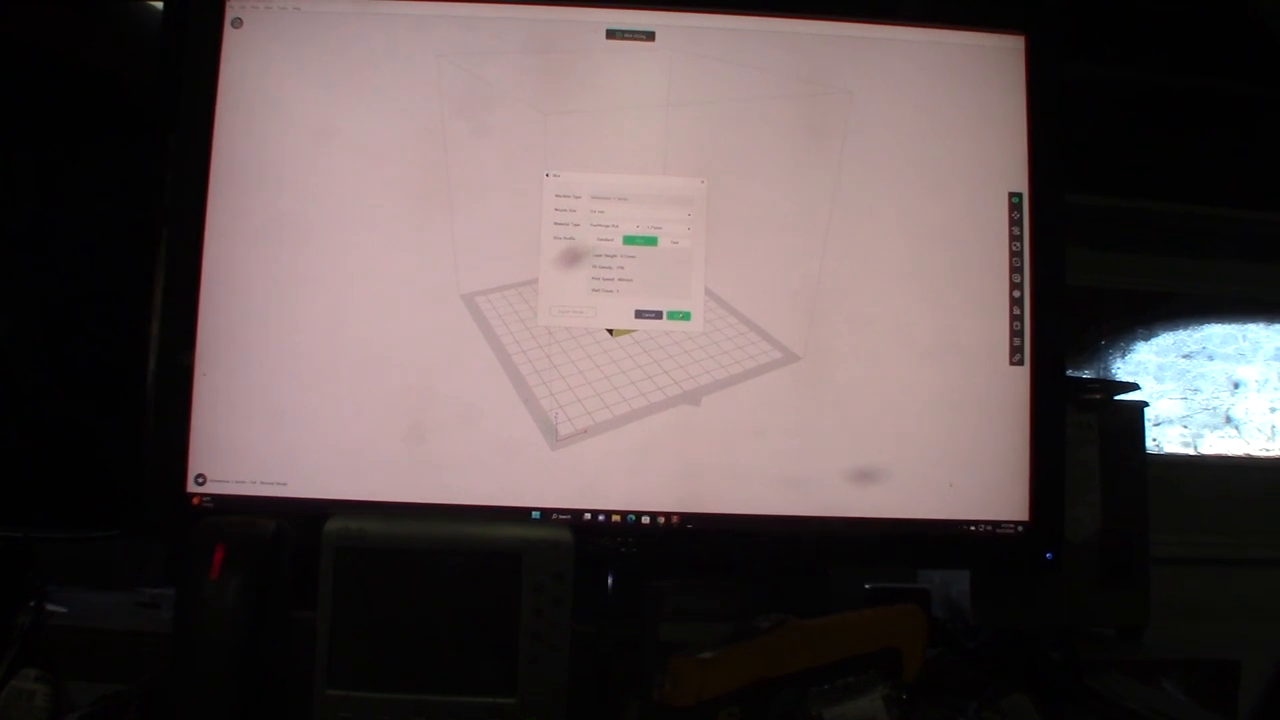
Step: Confirm the printer settings dialog, leaving the yellow cube centred on the build plate
left_click(686, 316)
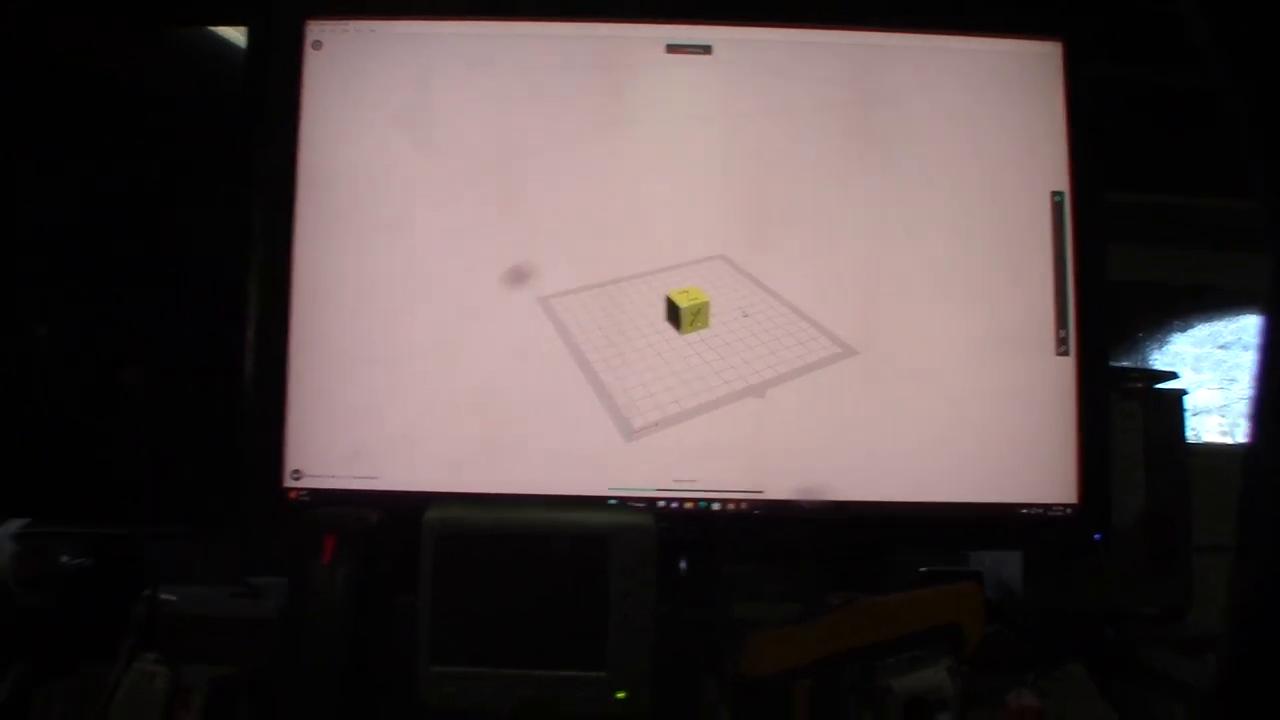